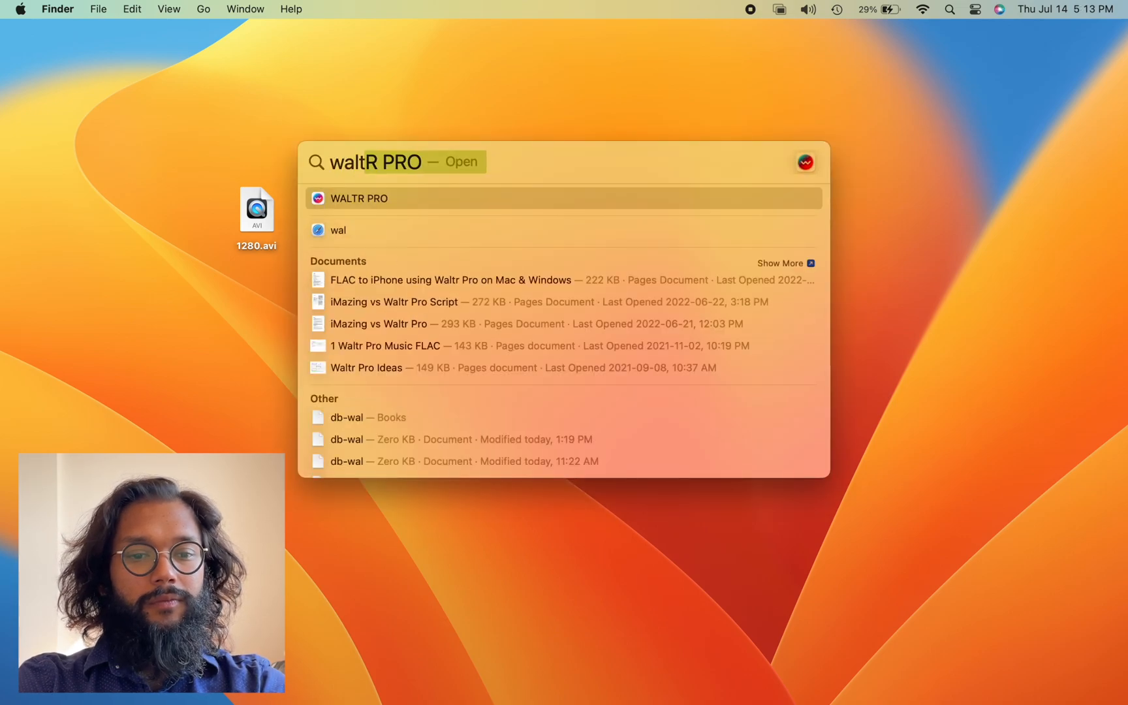
# - Launch WALTR PRO and convert the desktop's 1280.avi into 1280.mp4 via the Local Folder tile
pyautogui.click(360, 198)
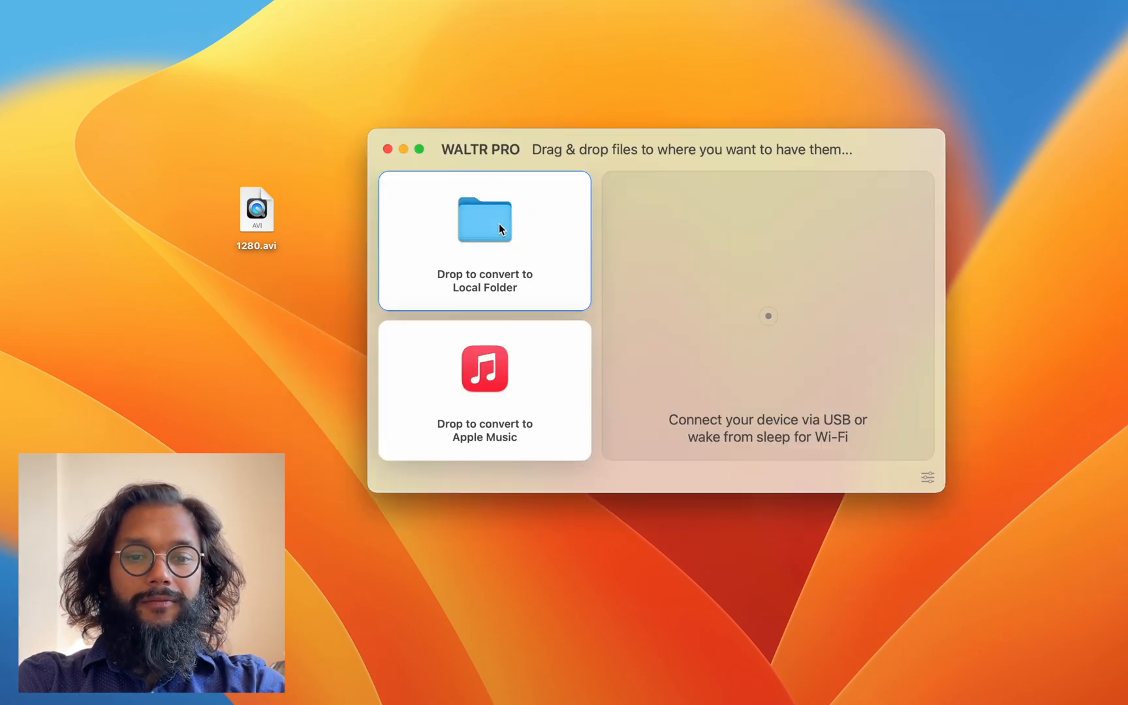
pyautogui.click(256, 211)
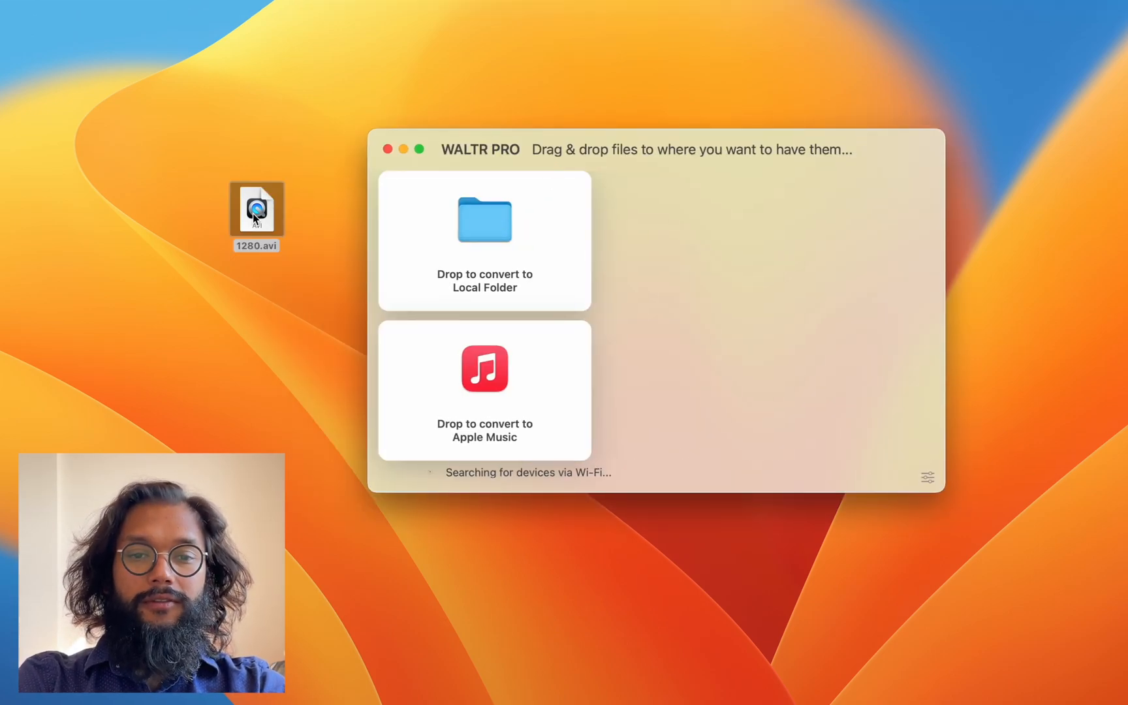
pyautogui.moveTo(256, 209); pyautogui.dragTo(485, 220)
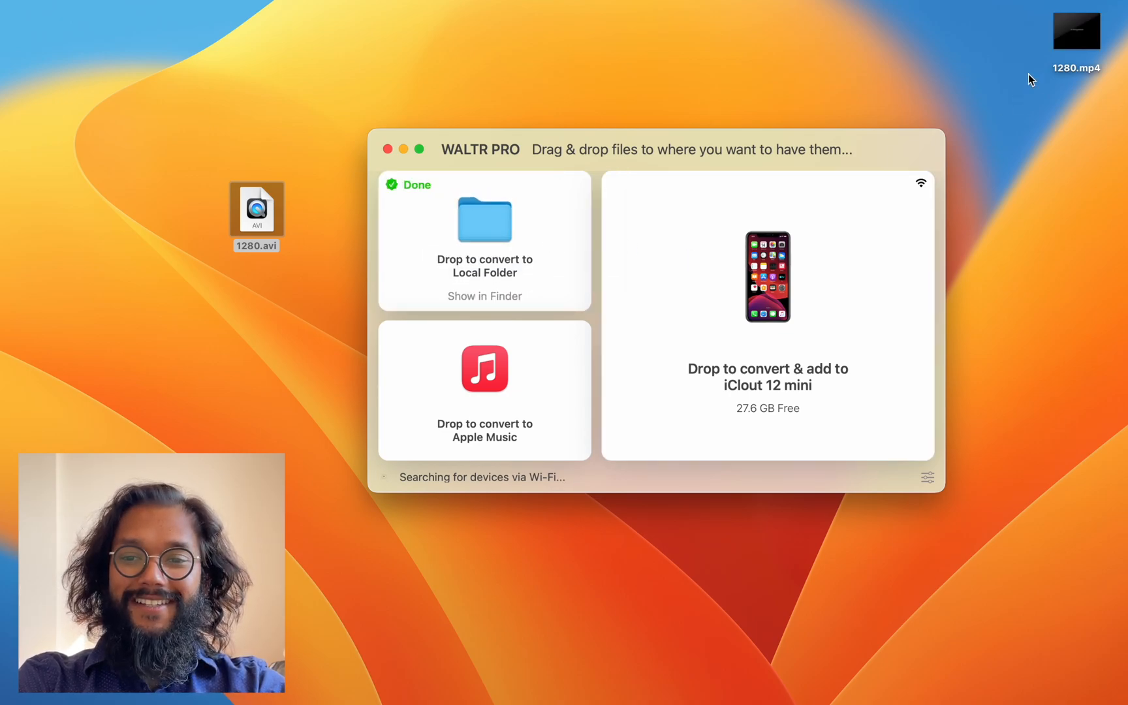
pyautogui.doubleClick(1076, 31)
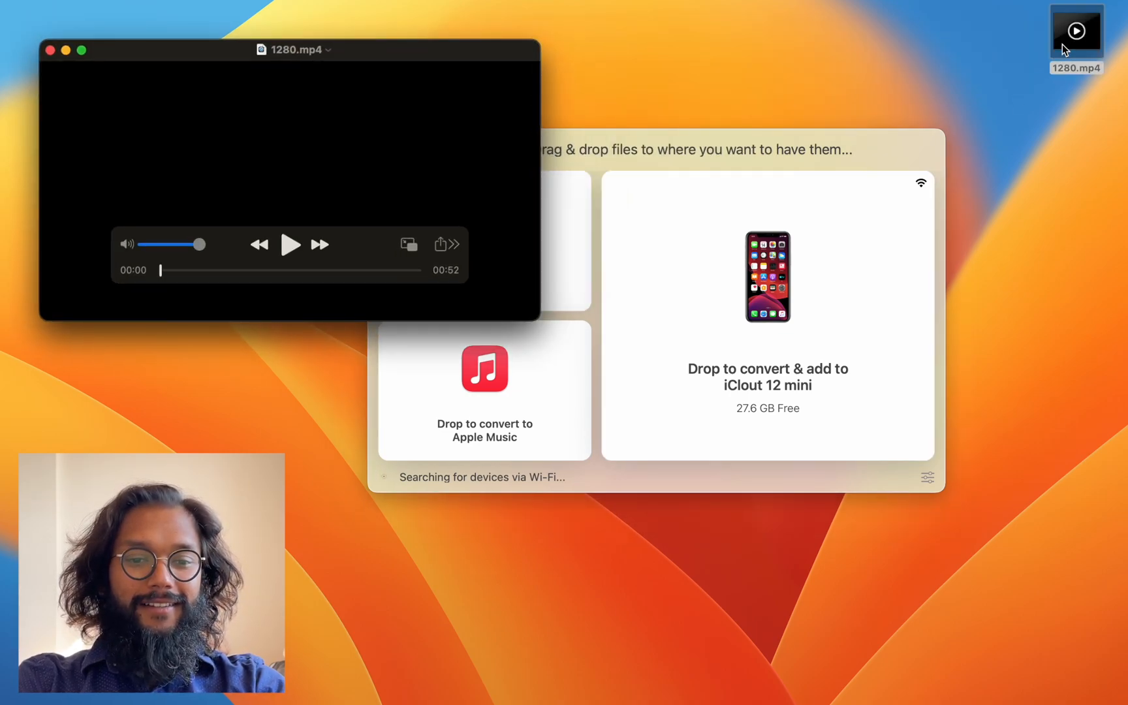
pyautogui.click(292, 245)
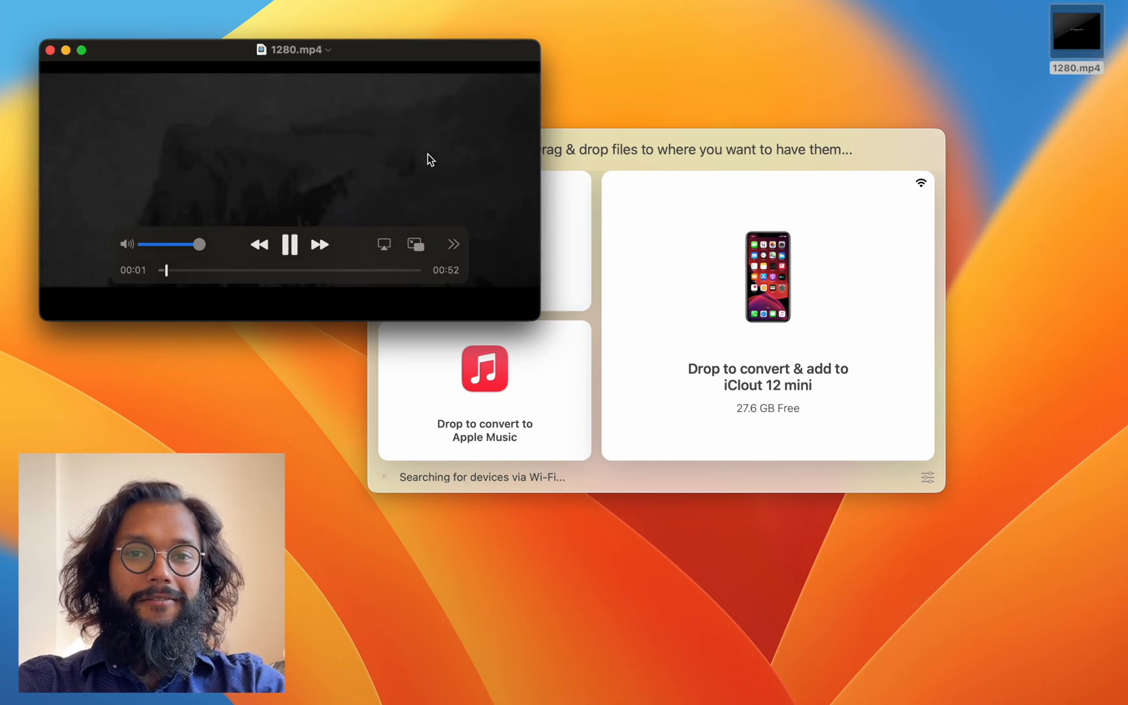
pyautogui.click(291, 244)
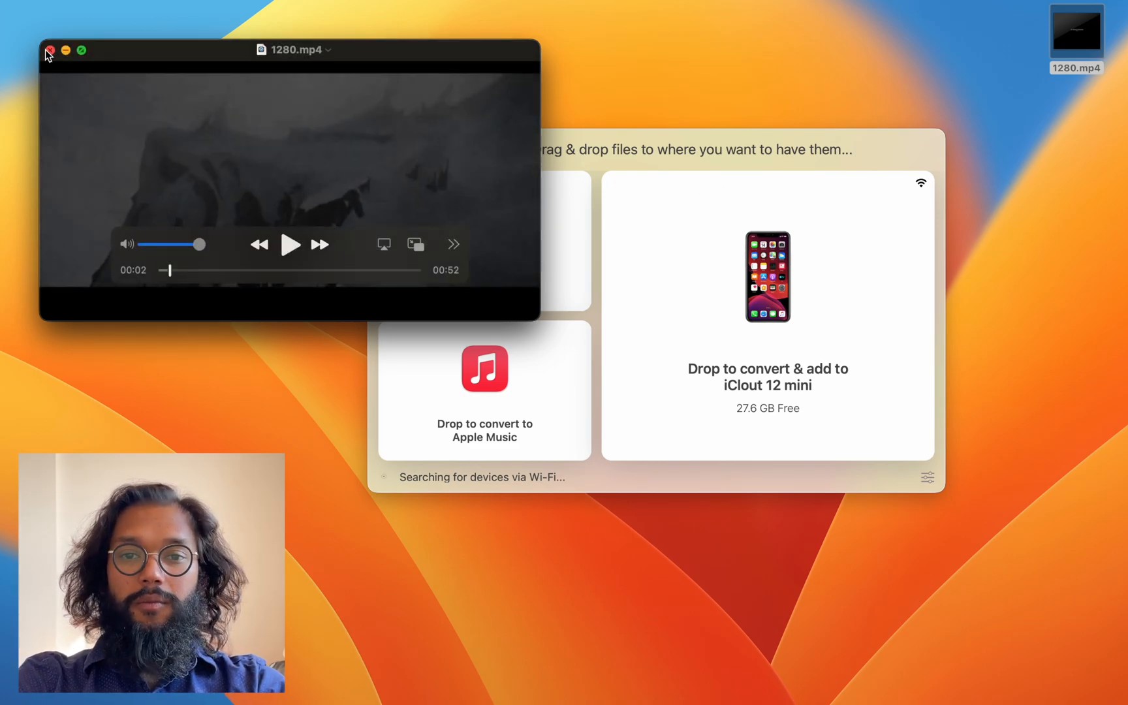
pyautogui.click(49, 50)
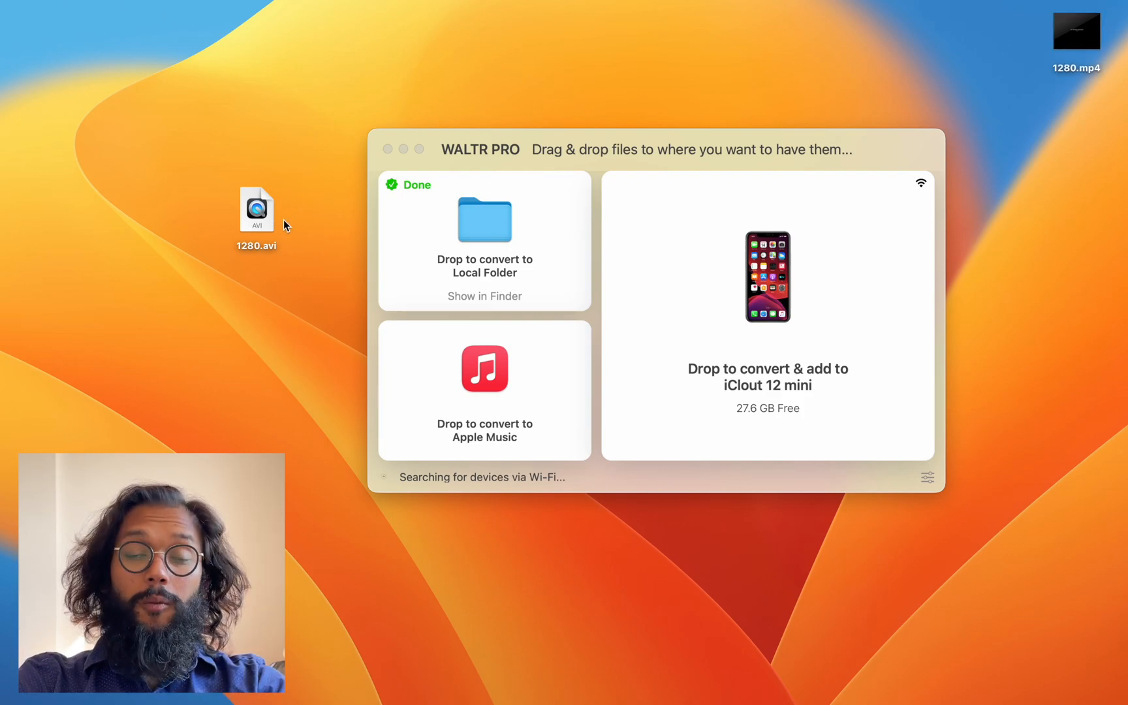
pyautogui.moveTo(276, 224)
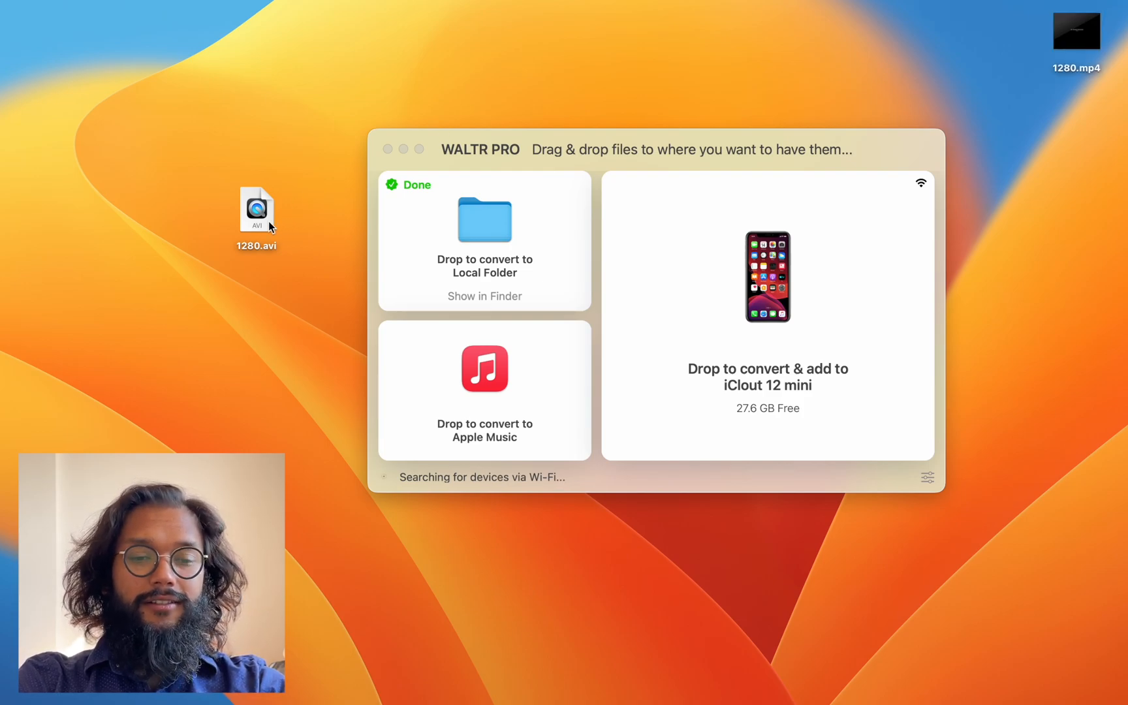
pyautogui.click(256, 210)
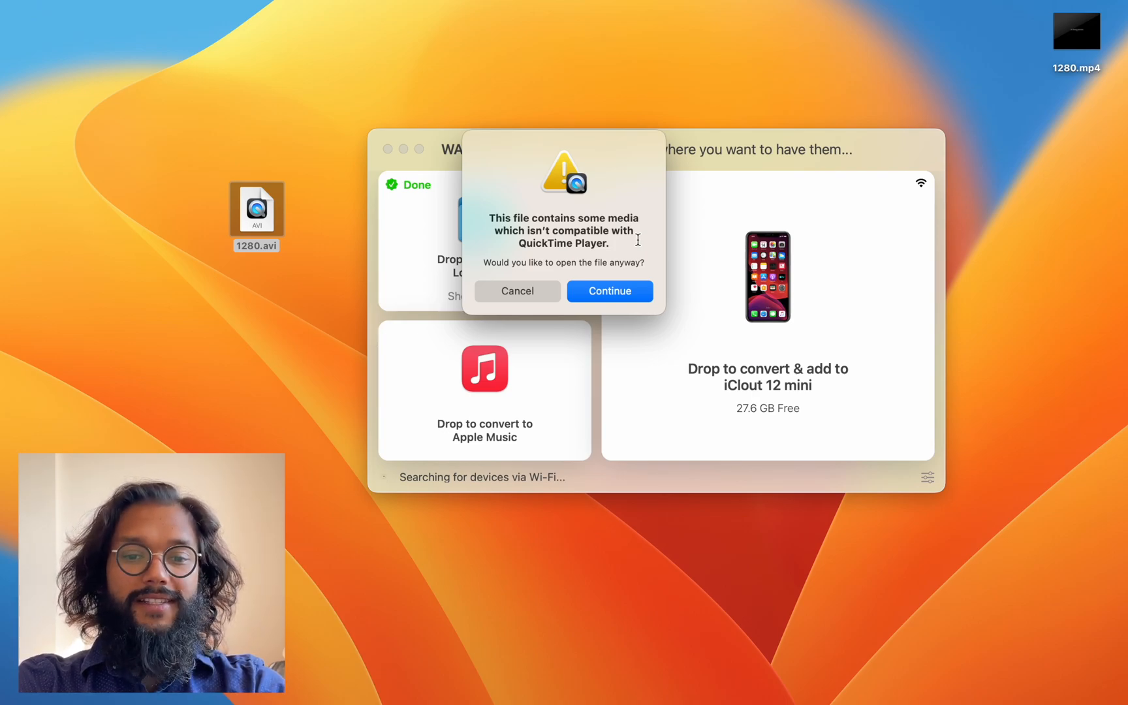
pyautogui.click(608, 291)
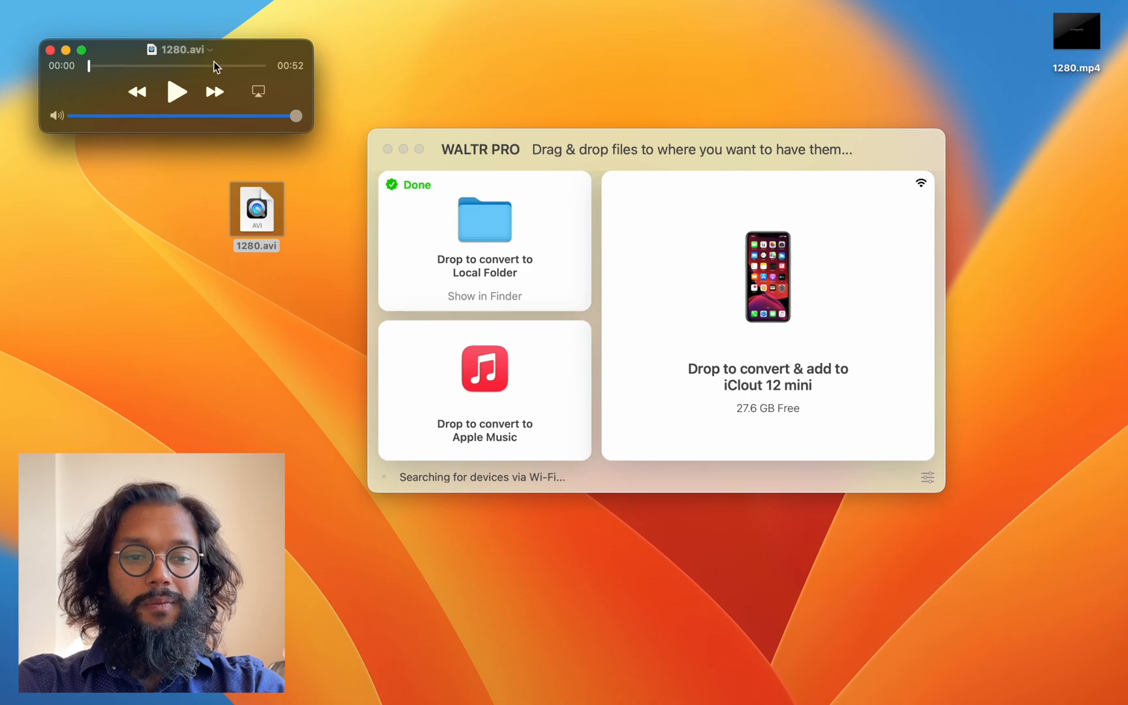
pyautogui.click(50, 50)
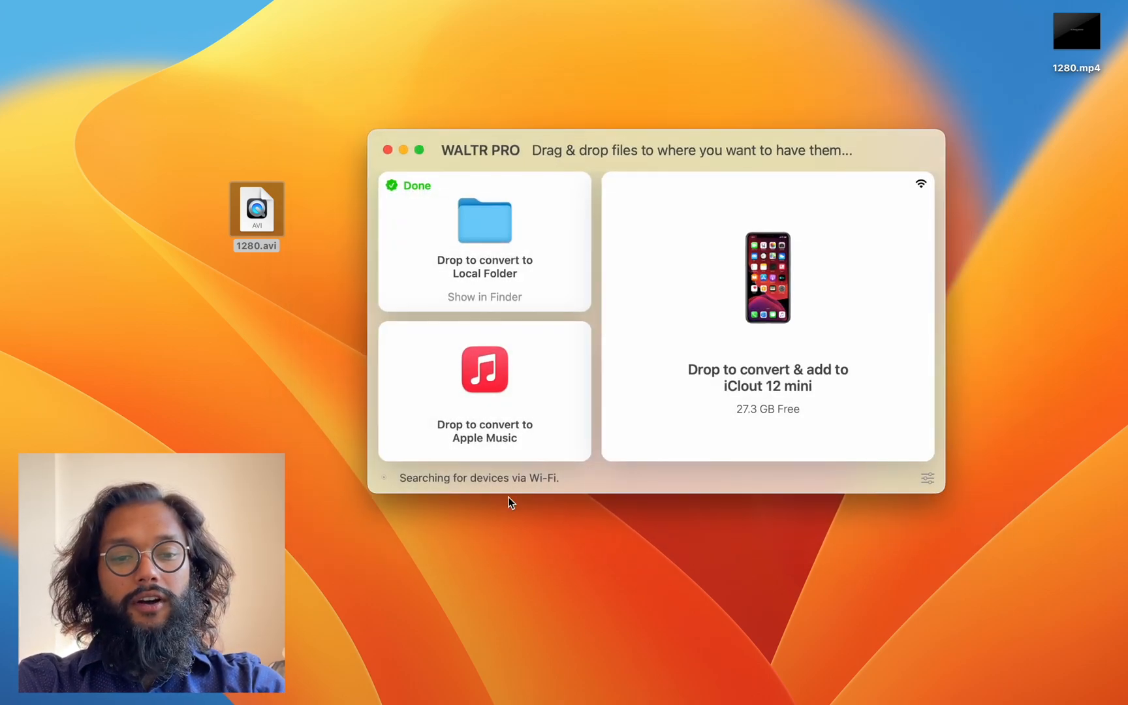
pyautogui.rightClick(256, 209)
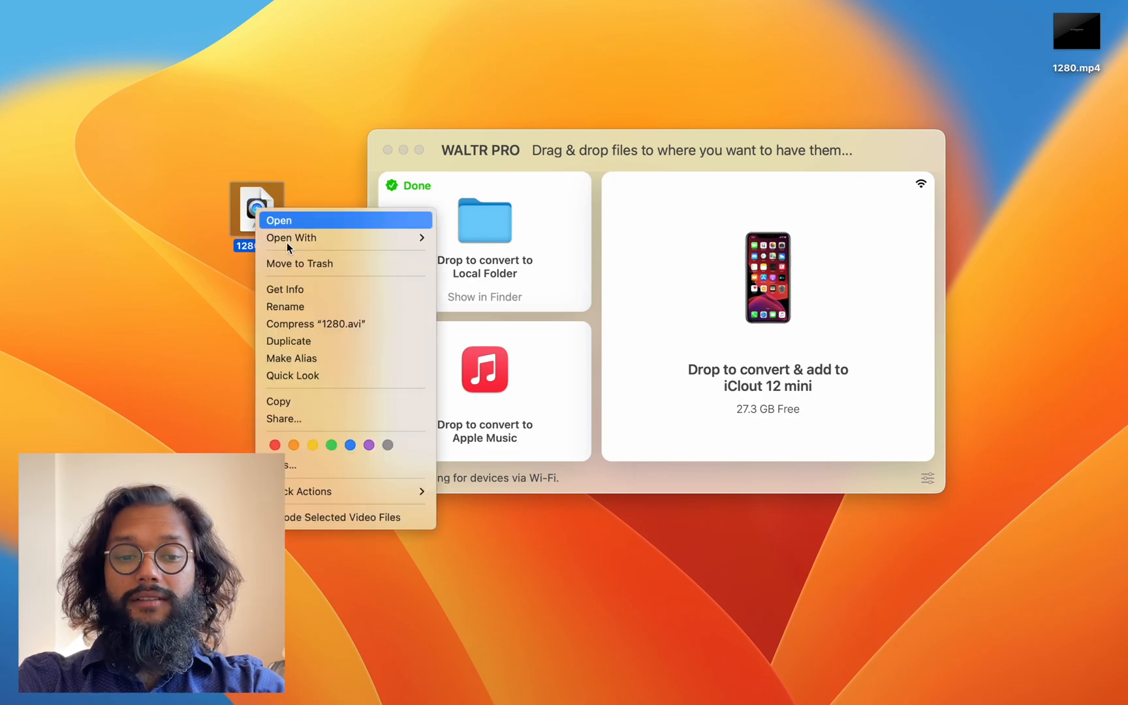
pyautogui.moveTo(336, 419)
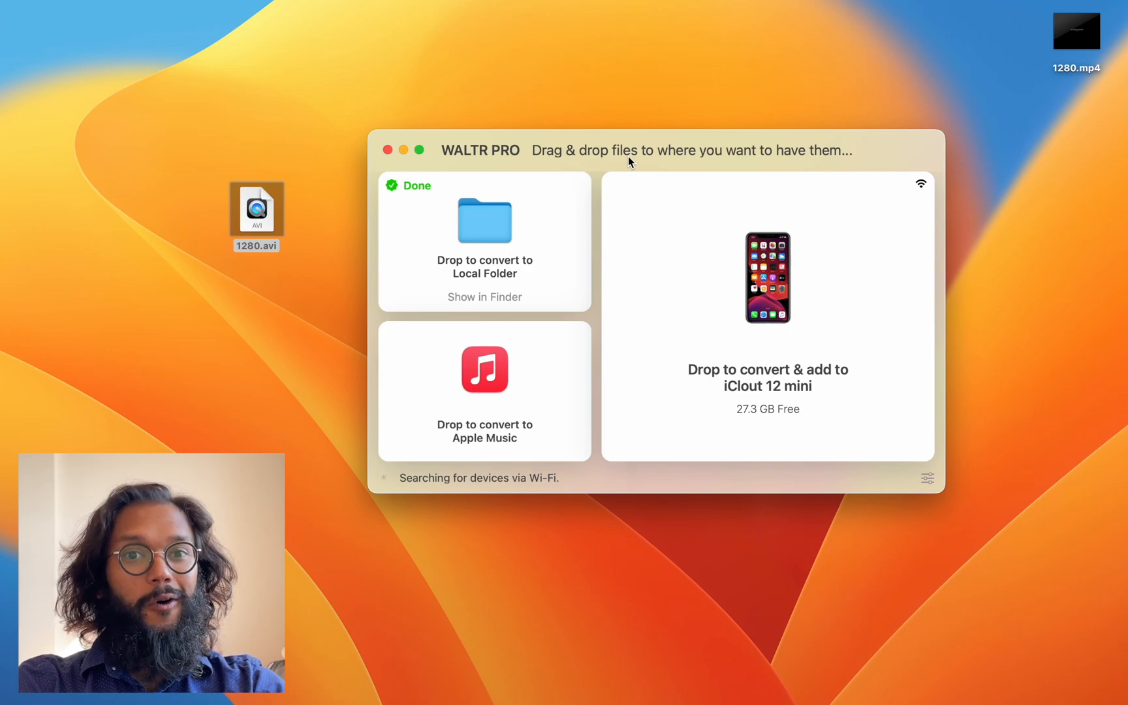
pyautogui.moveTo(295, 122)
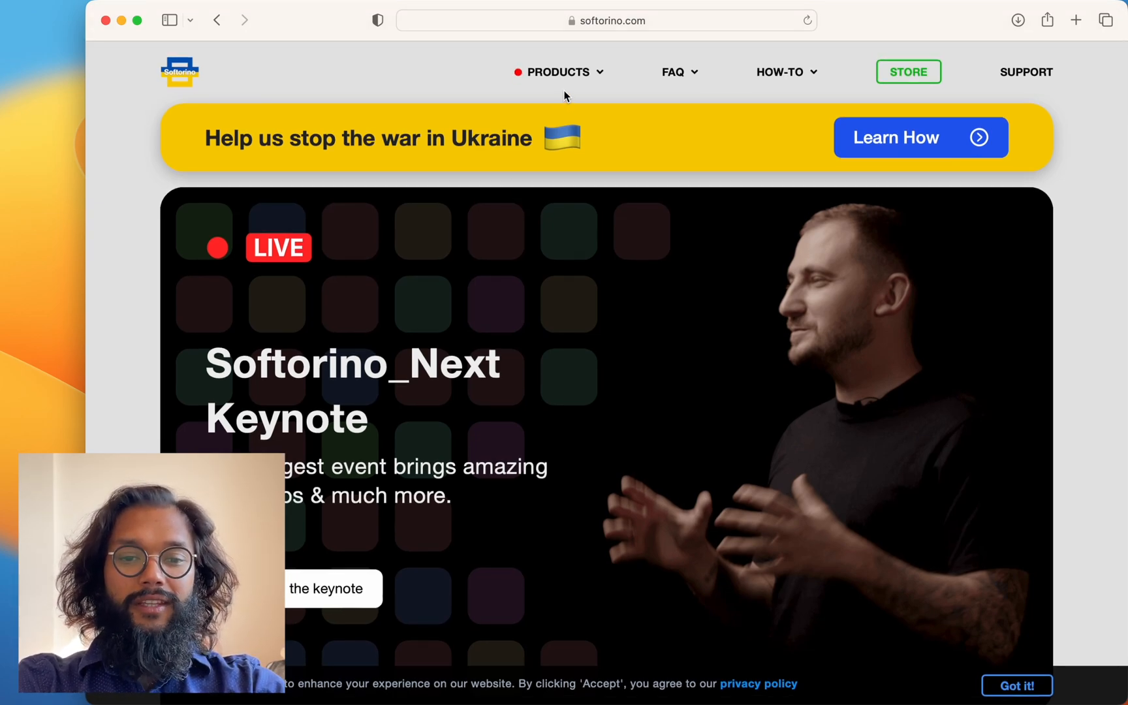
# - Browse from the Products menu to the WALTR PRO page and scroll down it
pyautogui.click(556, 72)
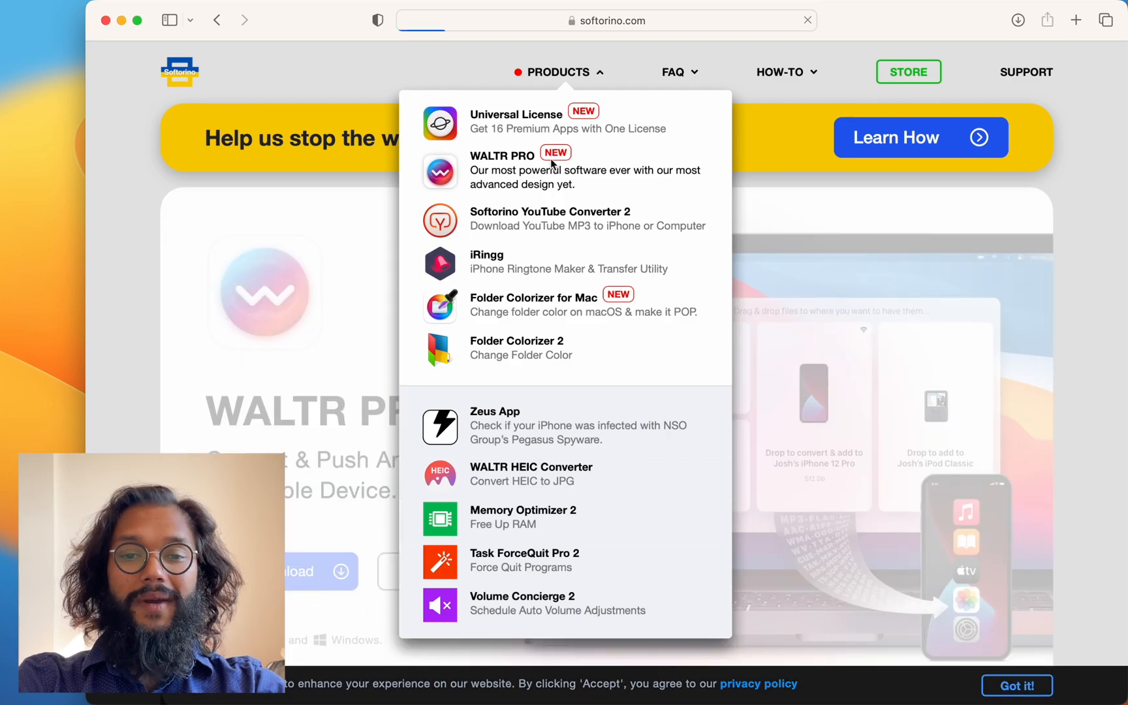
pyautogui.click(558, 71)
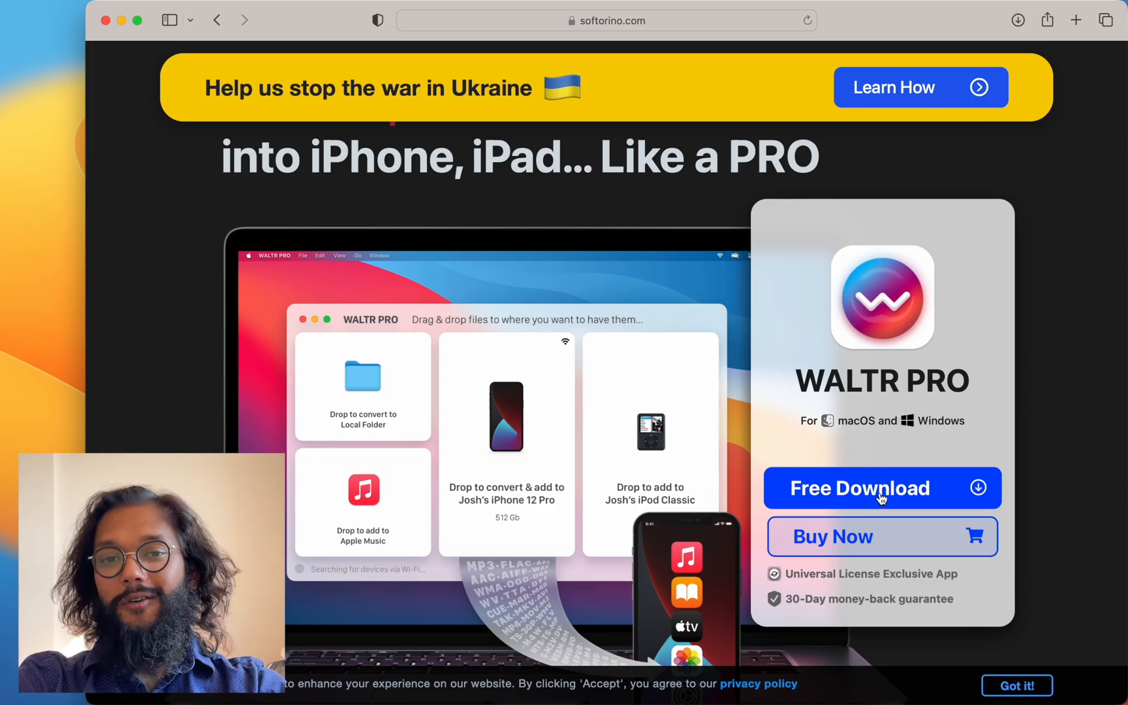
pyautogui.scroll(-3)
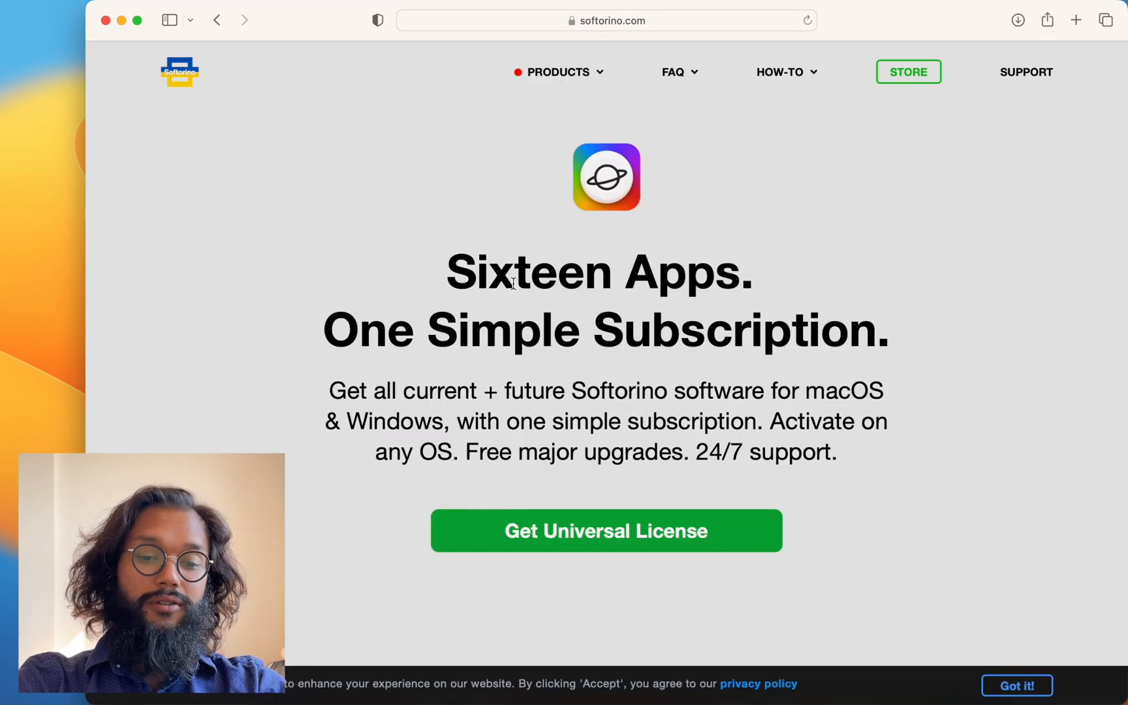
# - Scroll through the Universal License app cards, then show the Products menu again
pyautogui.scroll(-3)
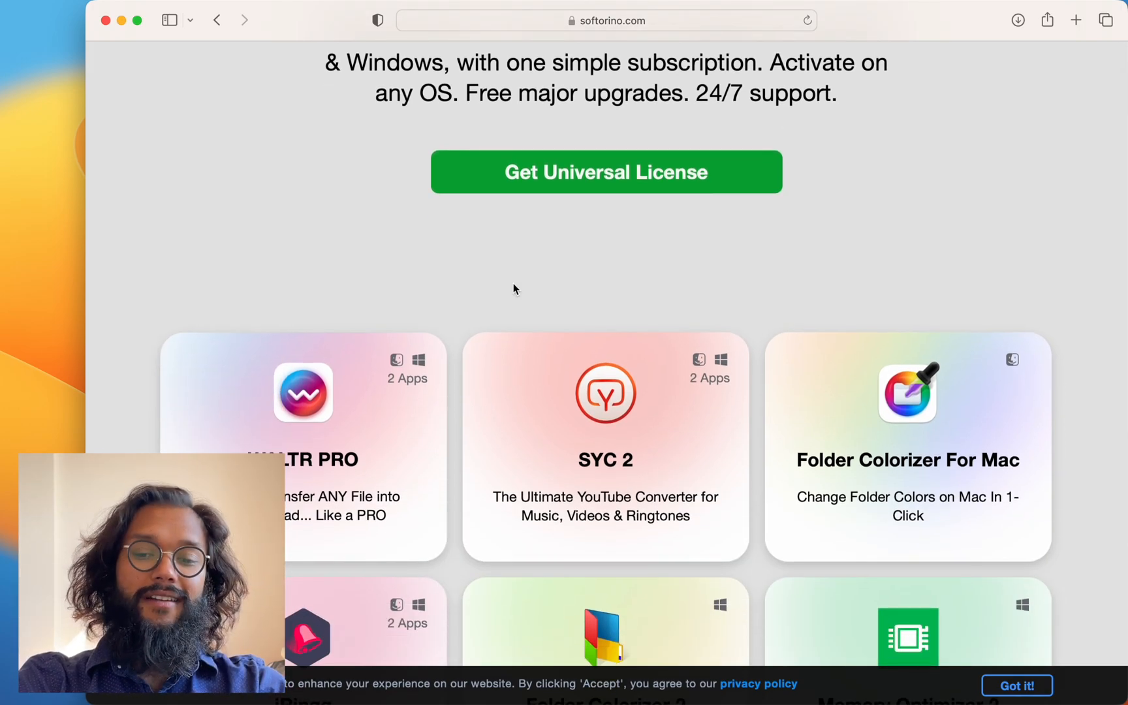
pyautogui.scroll(-3)
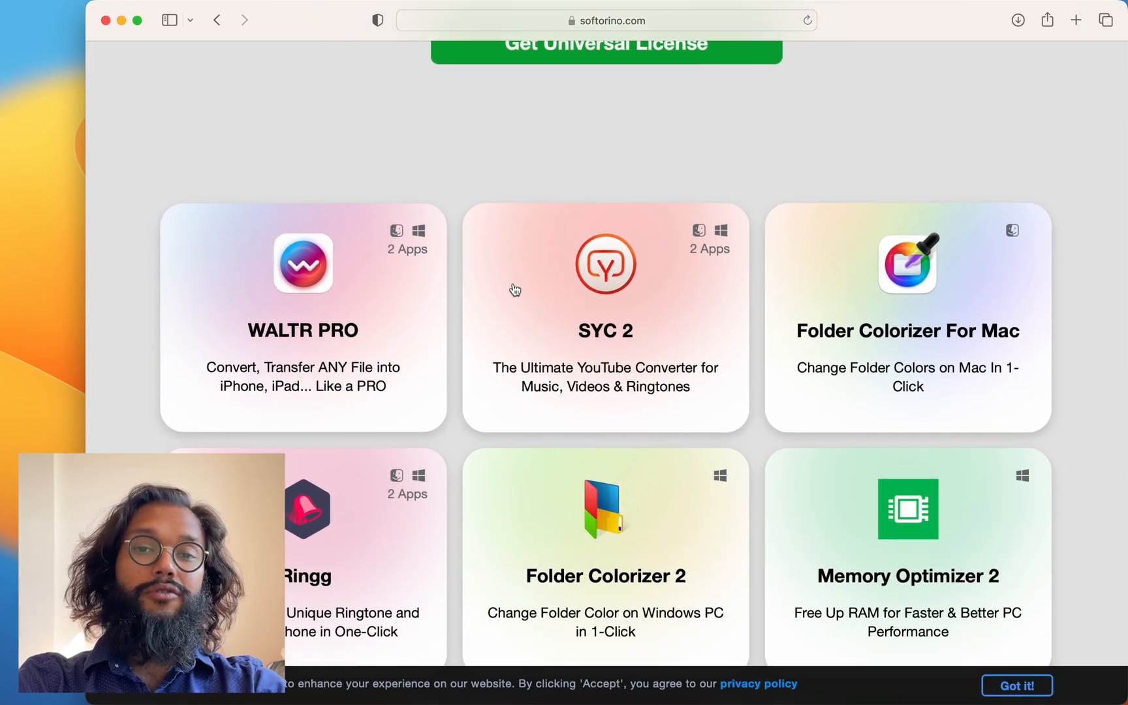
pyautogui.scroll(-3)
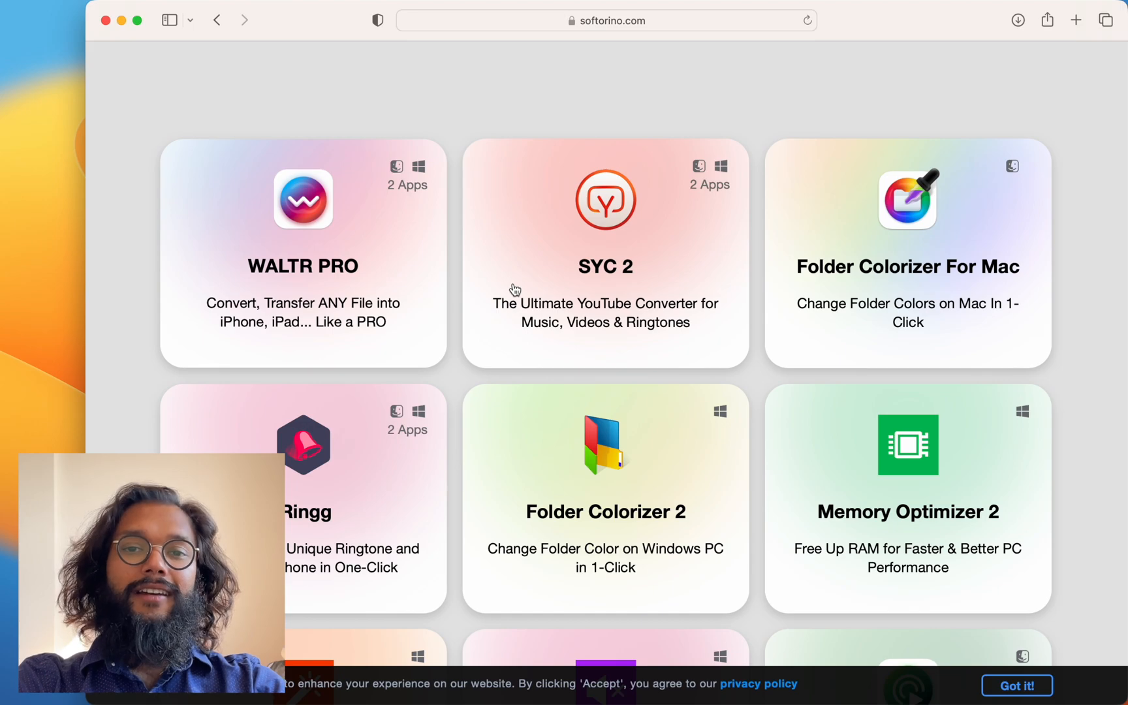
pyautogui.scroll(-3)
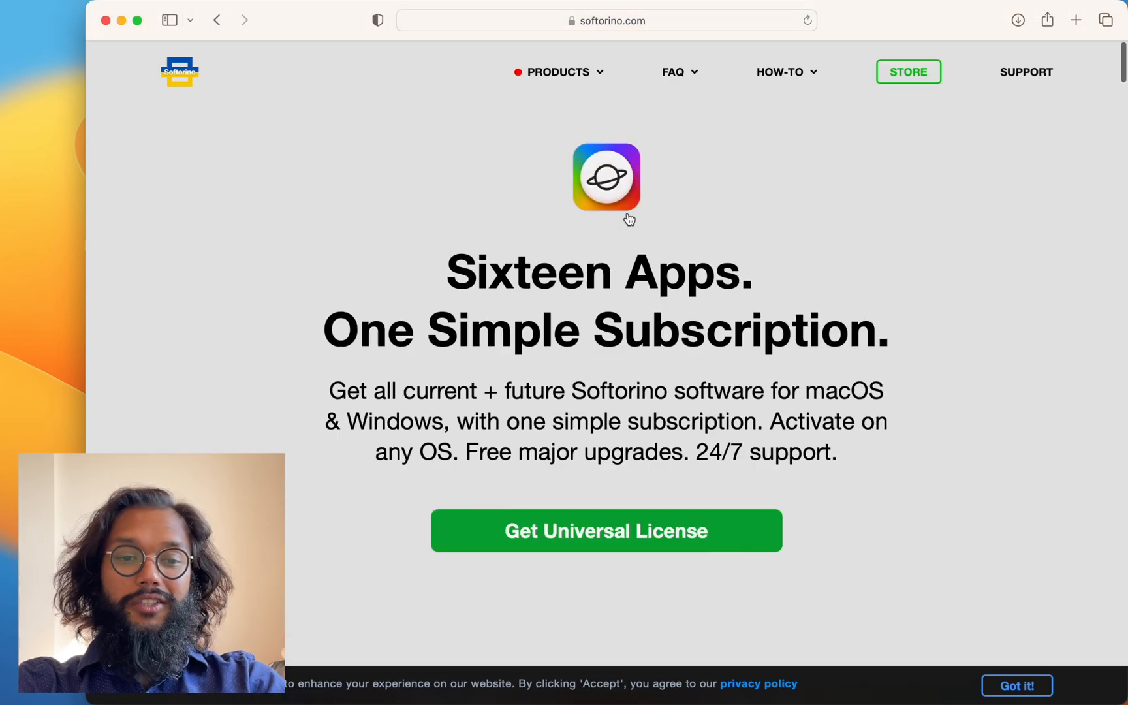
pyautogui.click(557, 71)
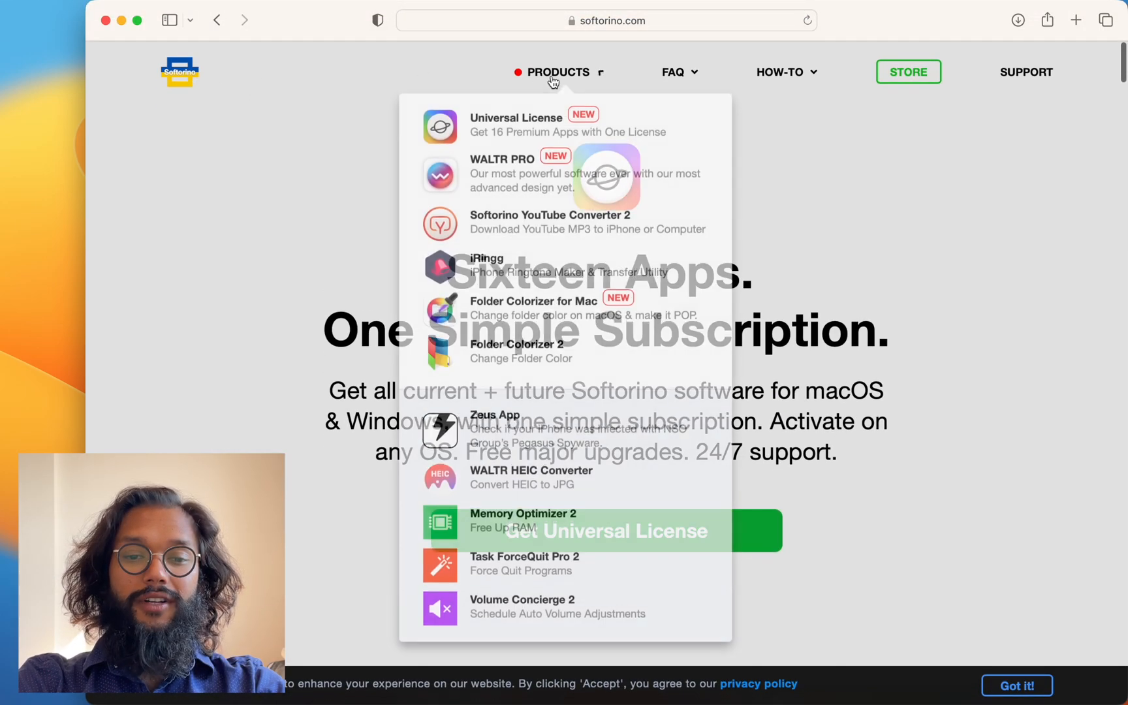